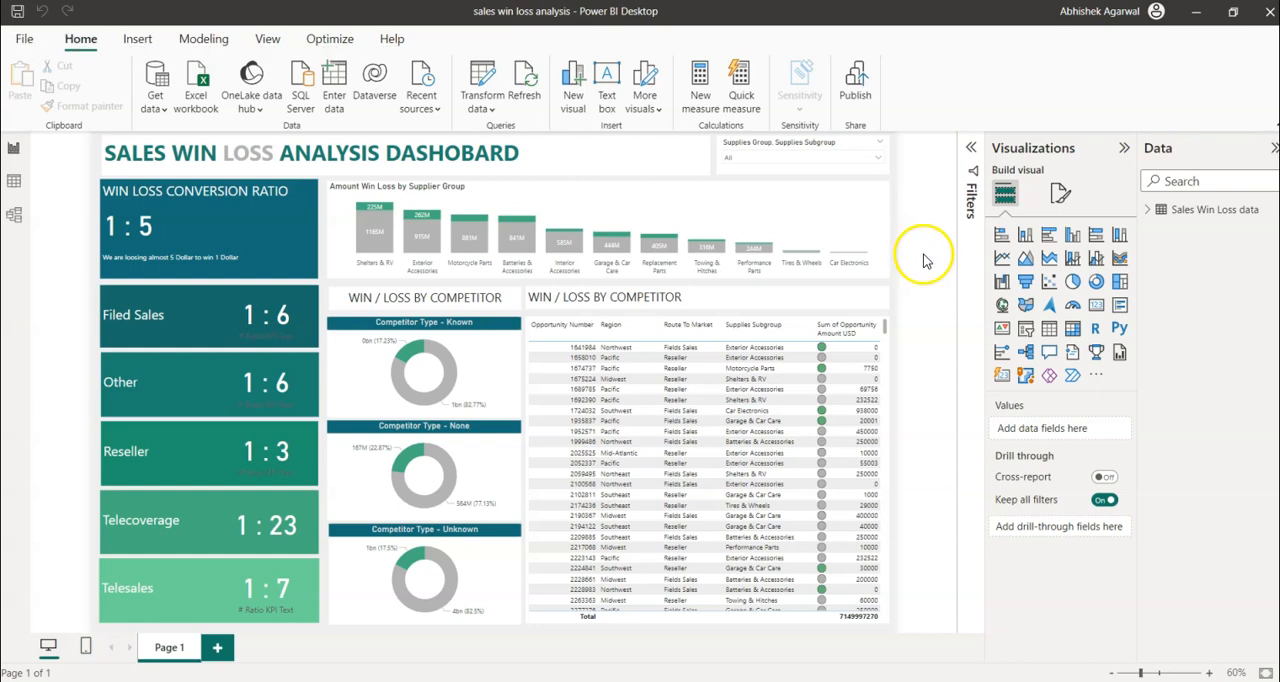
{"action": "mouse_move", "coordinate": [922, 263]}
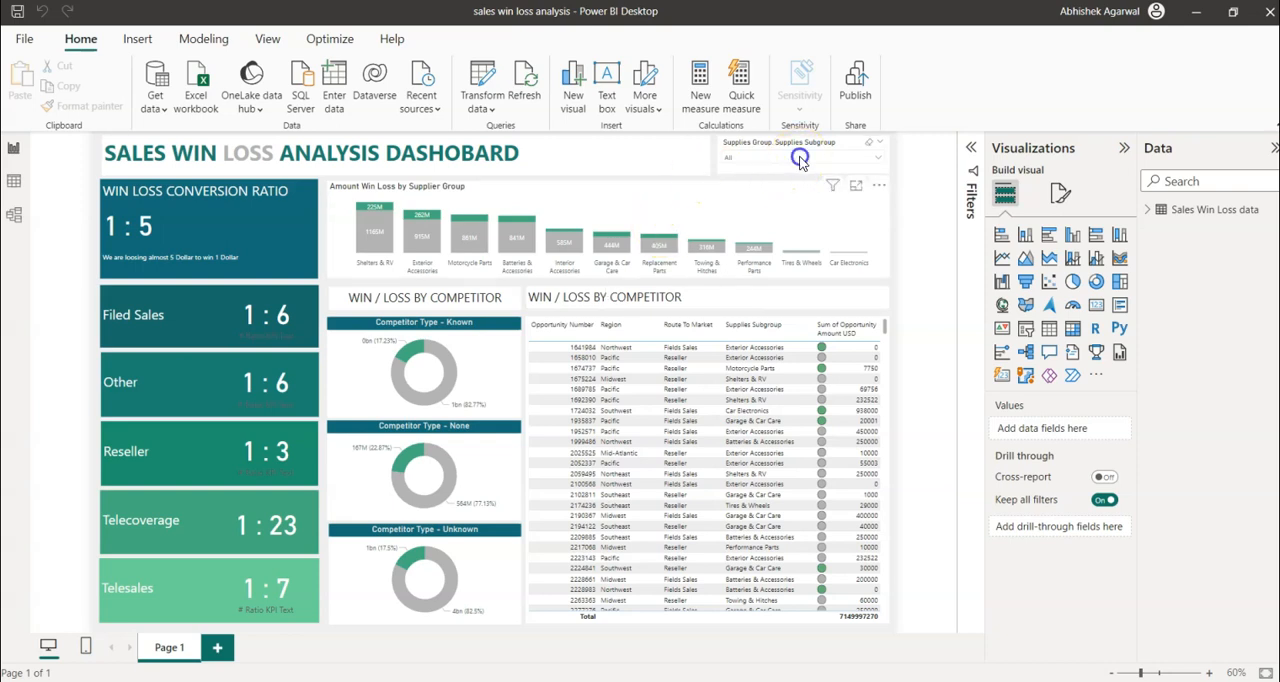
Filter to Car Electronics, then enable Search on the Supplies Group slicer and expand its list.
{"action": "left_click", "coordinate": [800, 158]}
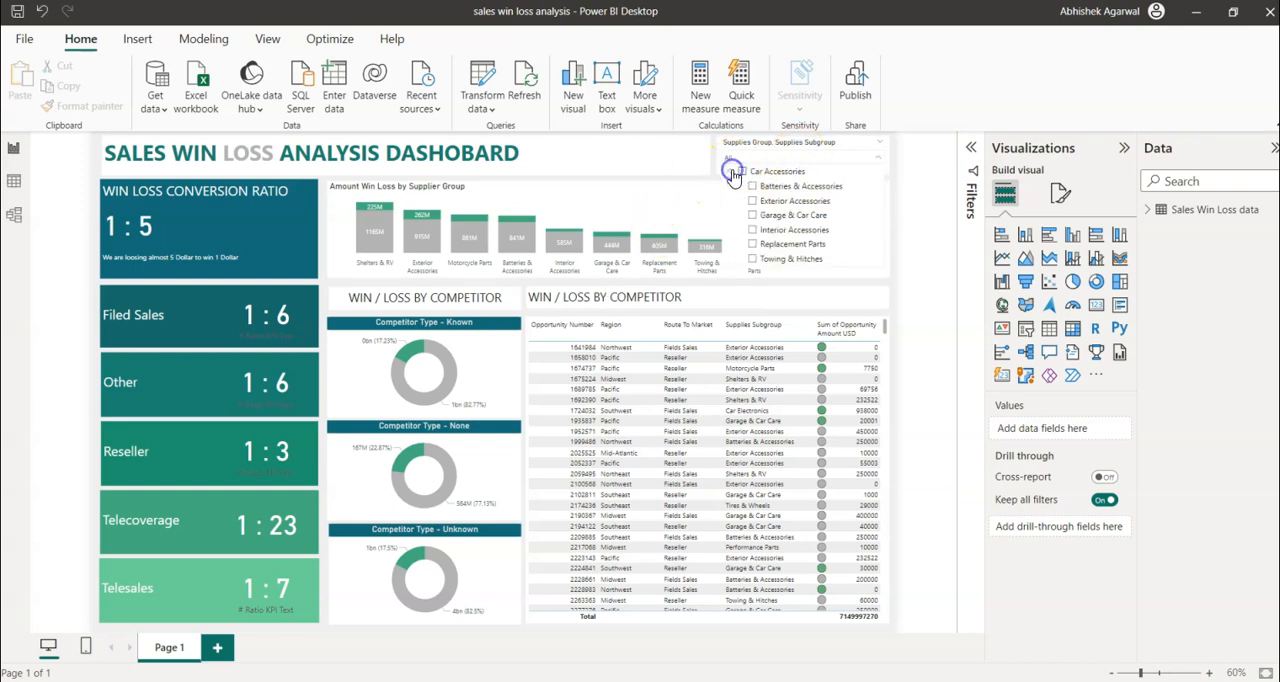
{"action": "left_click", "coordinate": [742, 171]}
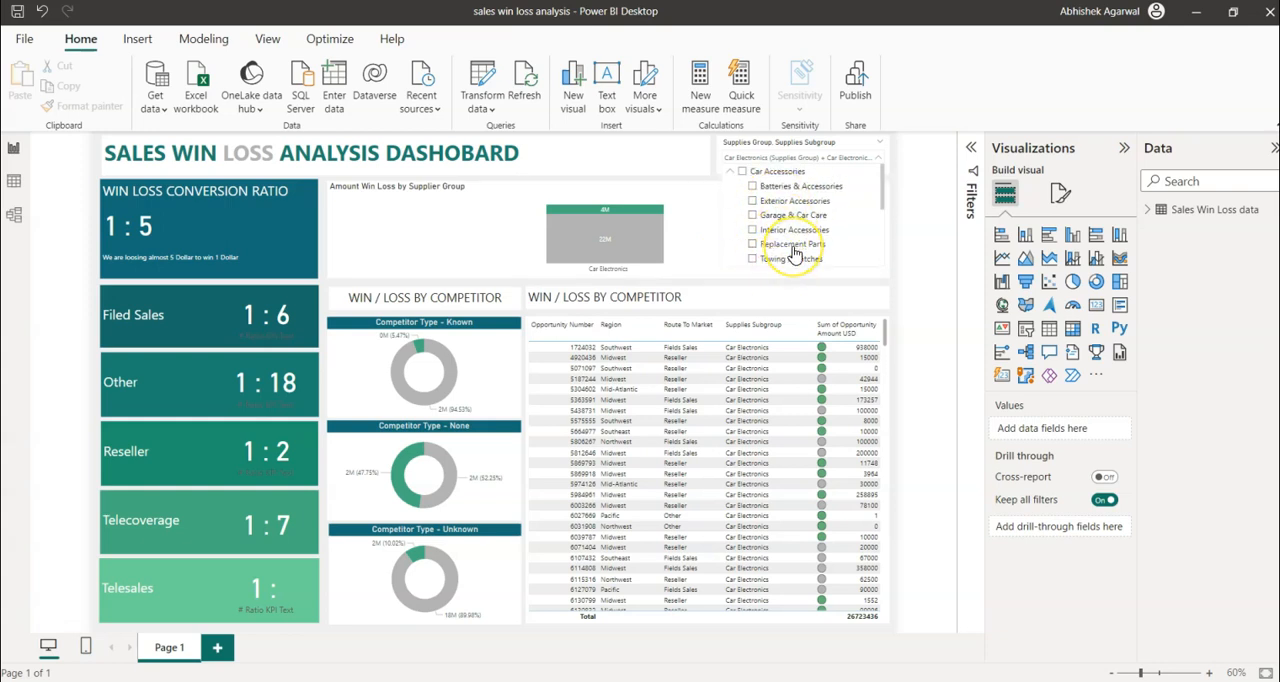
{"action": "mouse_move", "coordinate": [793, 243]}
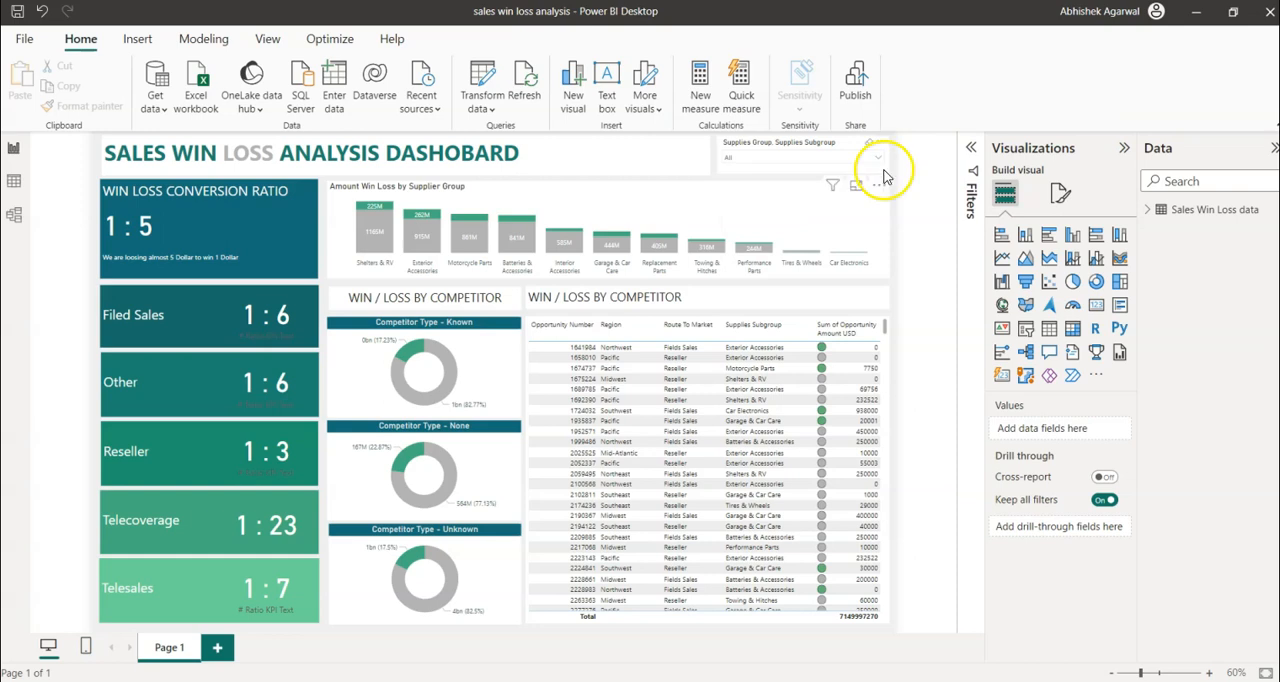
{"action": "mouse_move", "coordinate": [878, 190]}
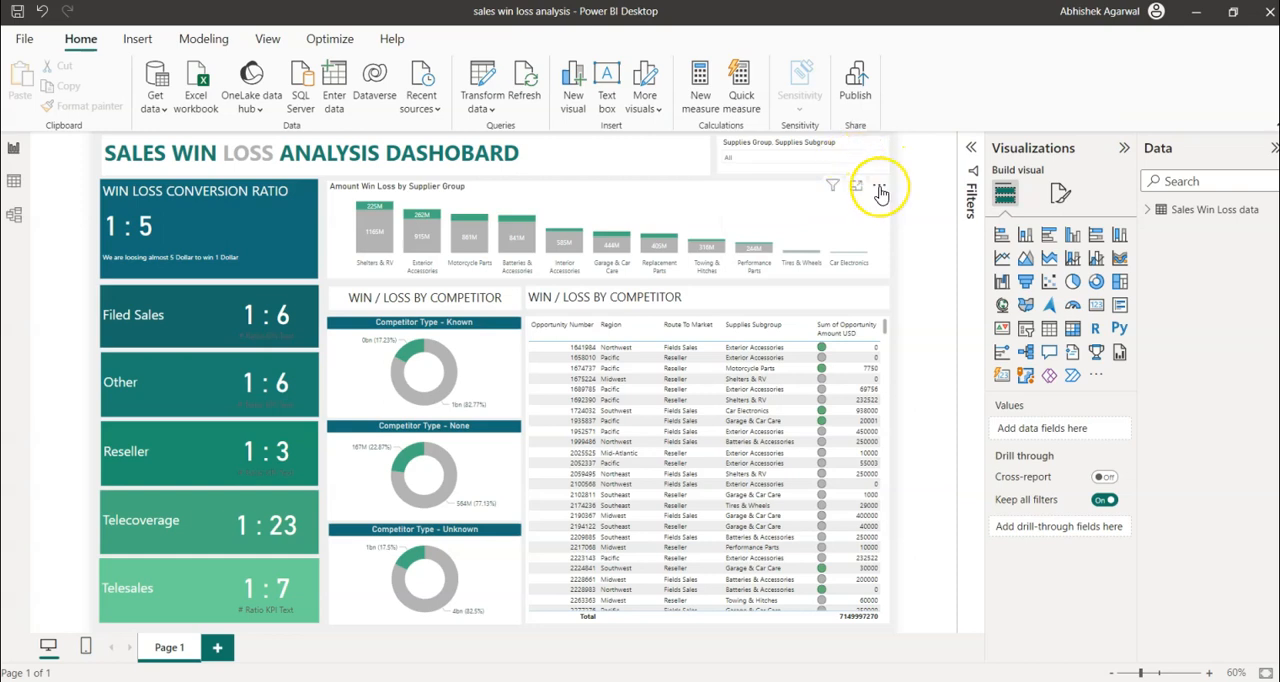
{"action": "mouse_move", "coordinate": [880, 191]}
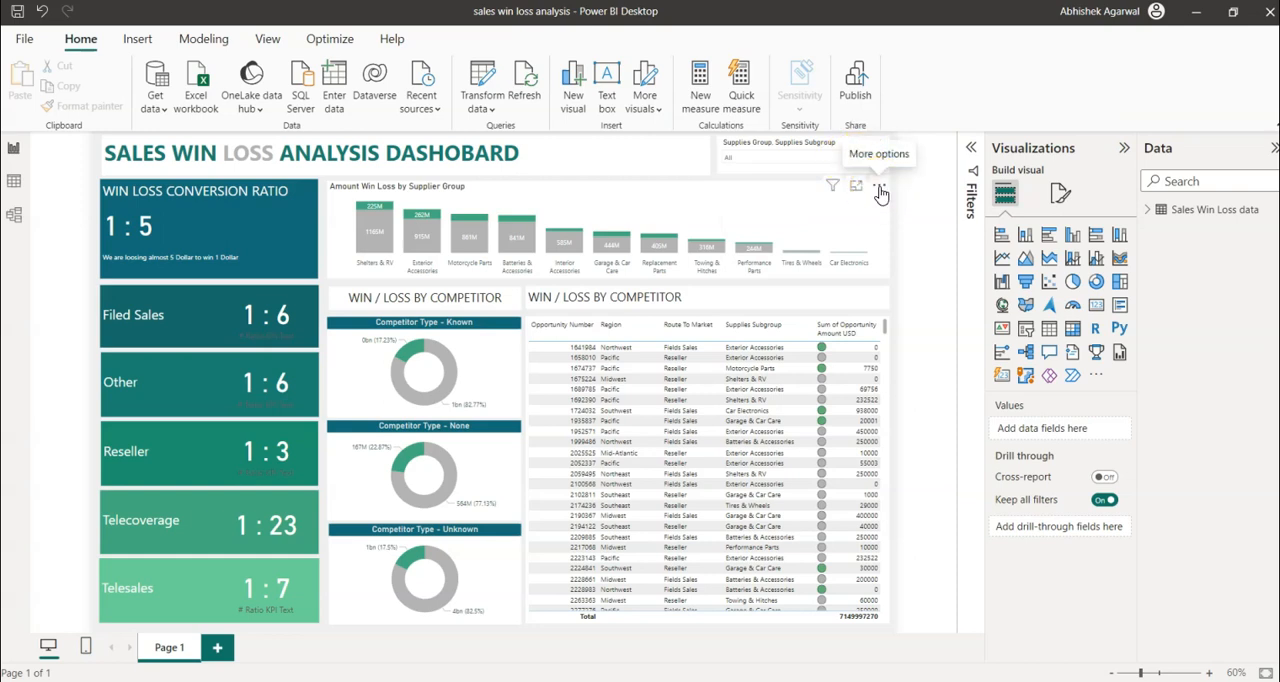
{"action": "left_click", "coordinate": [880, 189]}
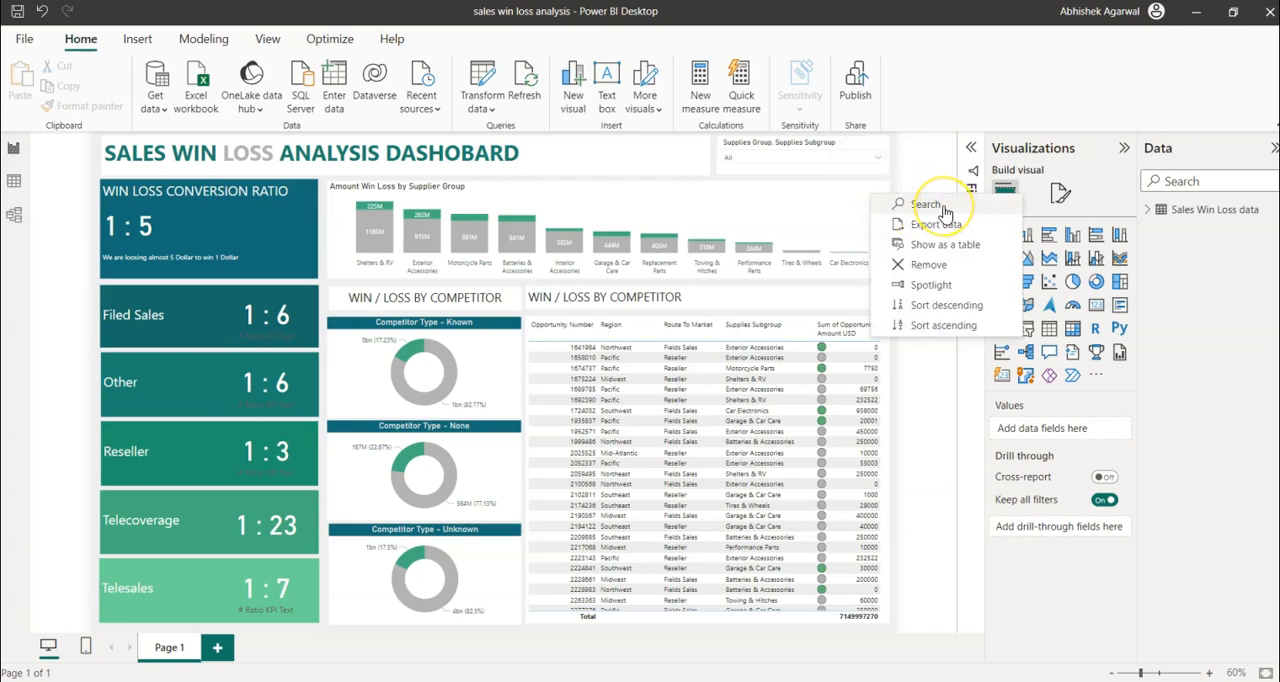
{"action": "mouse_move", "coordinate": [945, 208]}
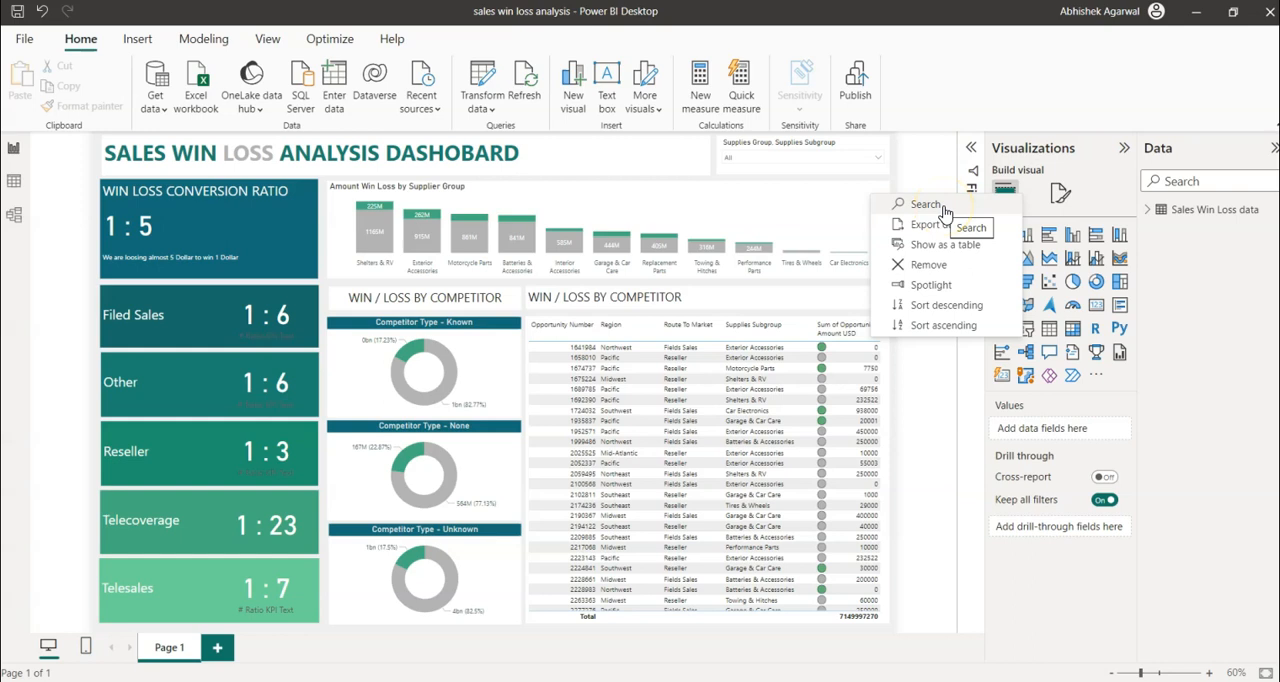
{"action": "mouse_move", "coordinate": [948, 217]}
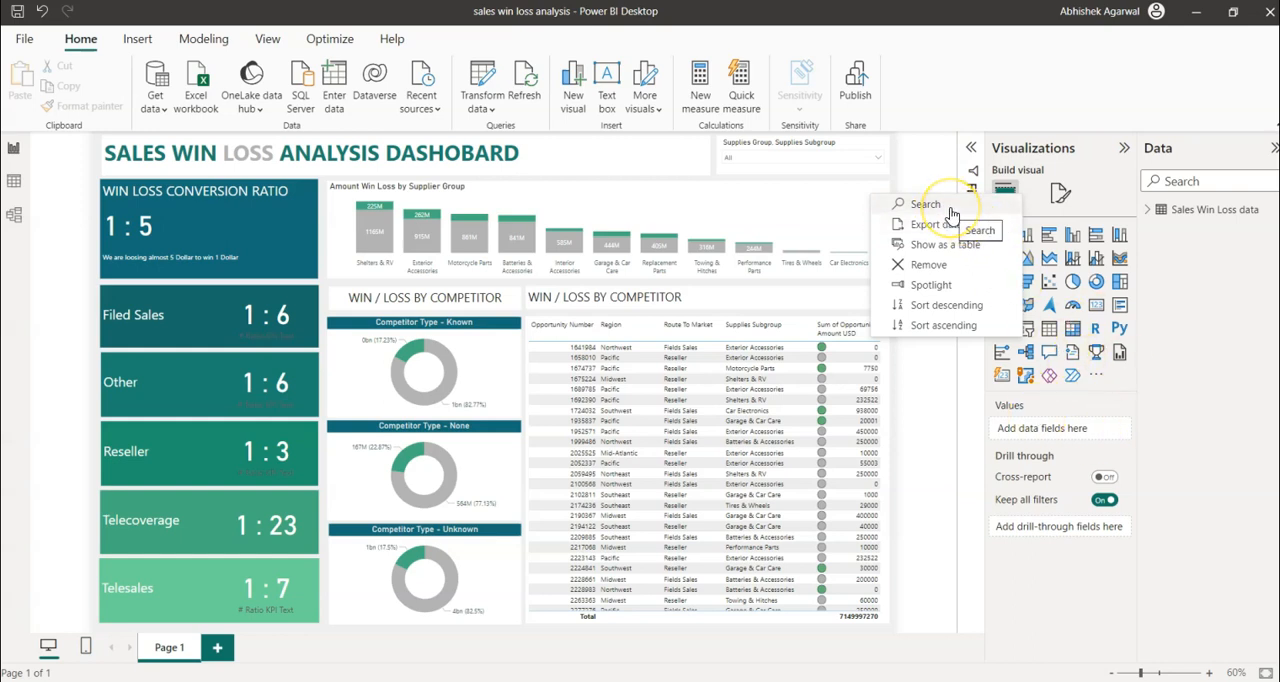
{"action": "left_click", "coordinate": [950, 214]}
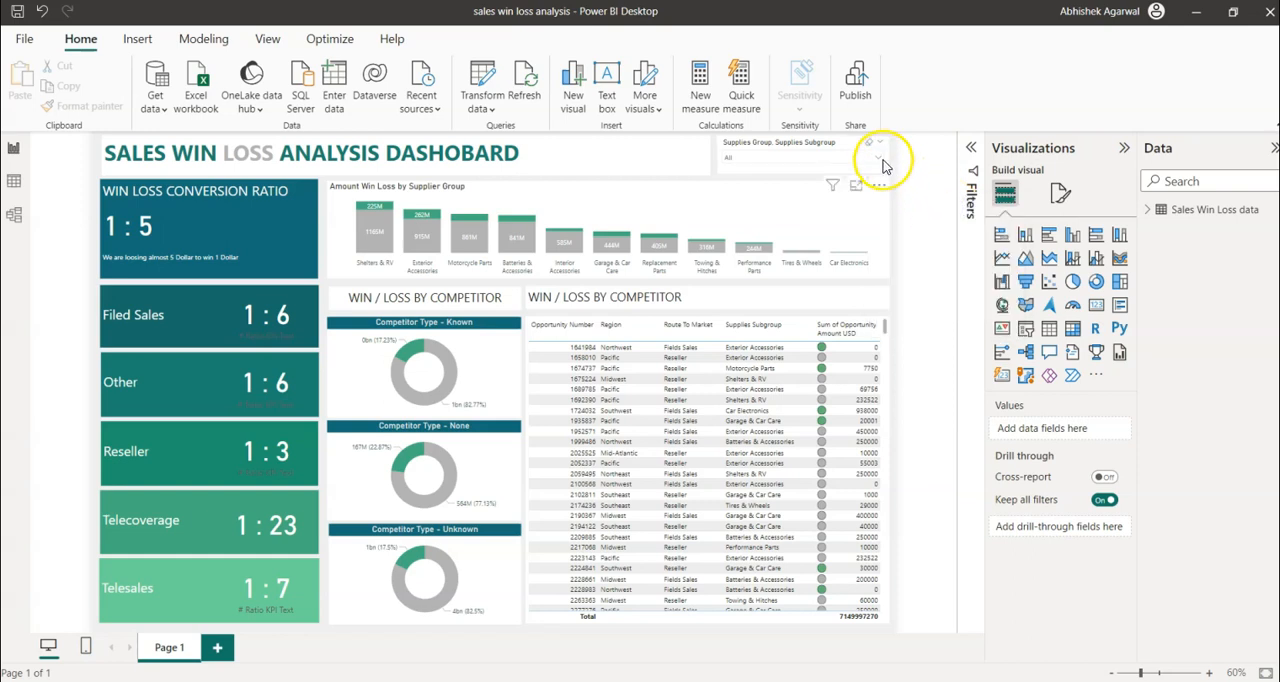
{"action": "left_click", "coordinate": [879, 160]}
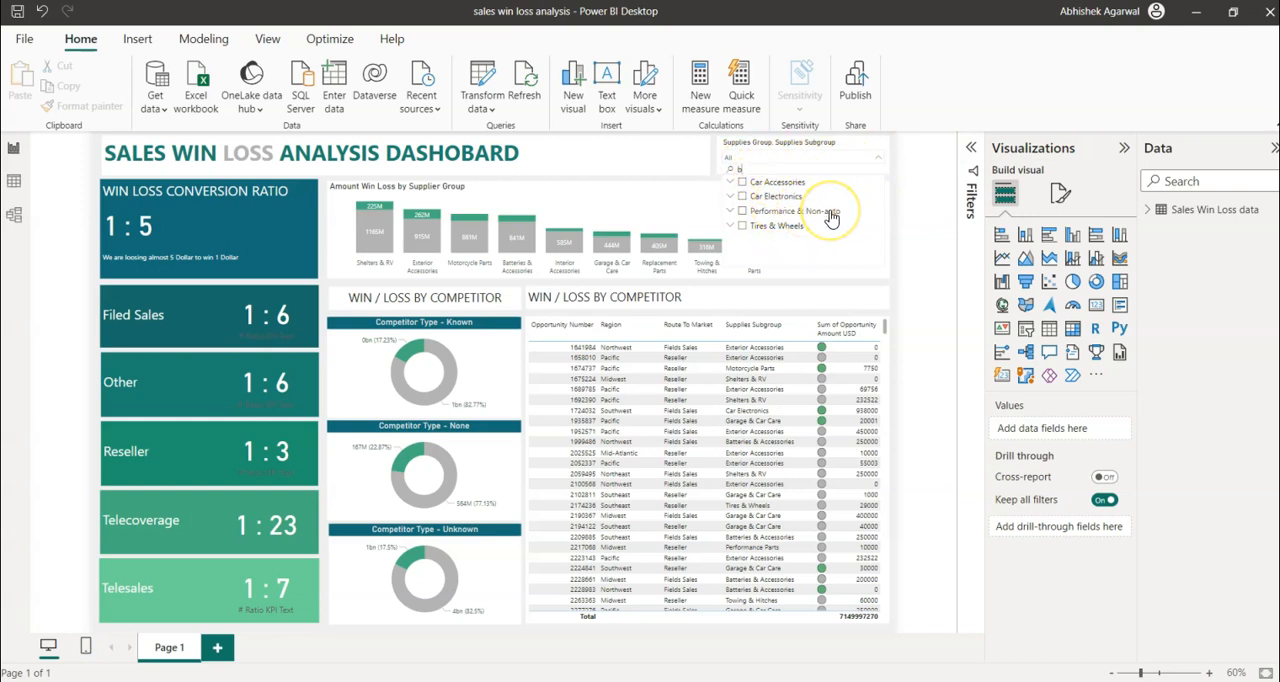
{"action": "type", "text": "bike"}
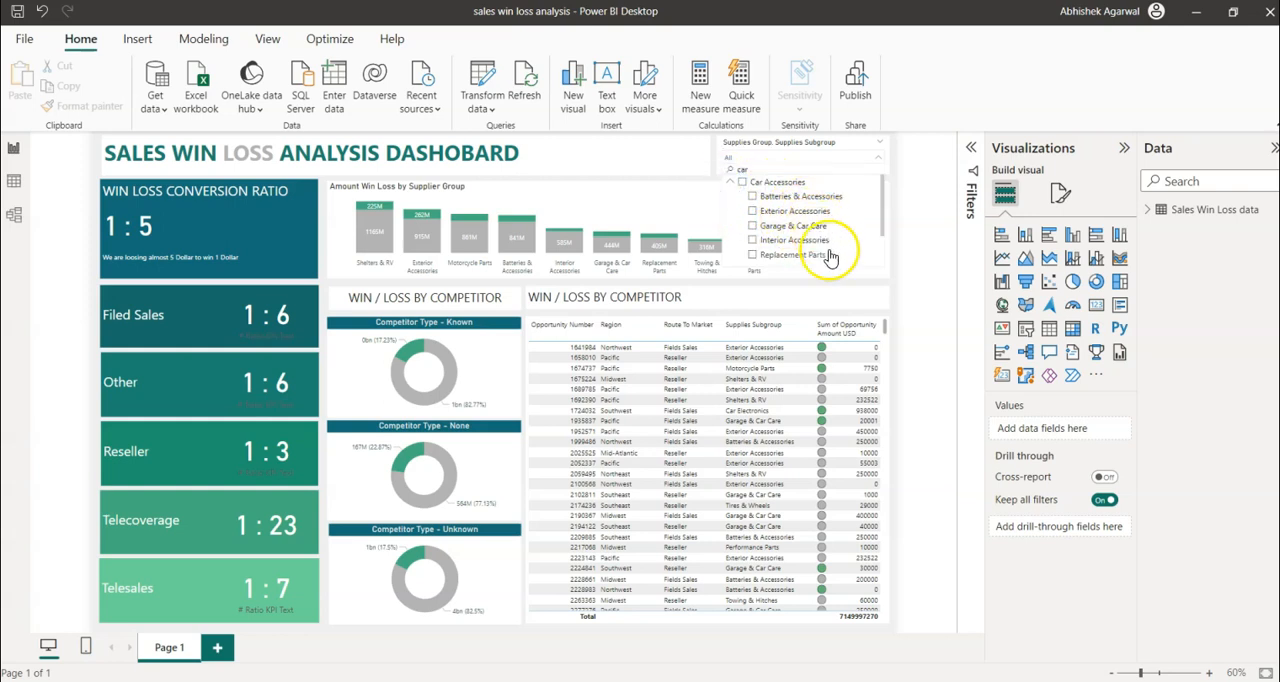
{"action": "mouse_move", "coordinate": [848, 243]}
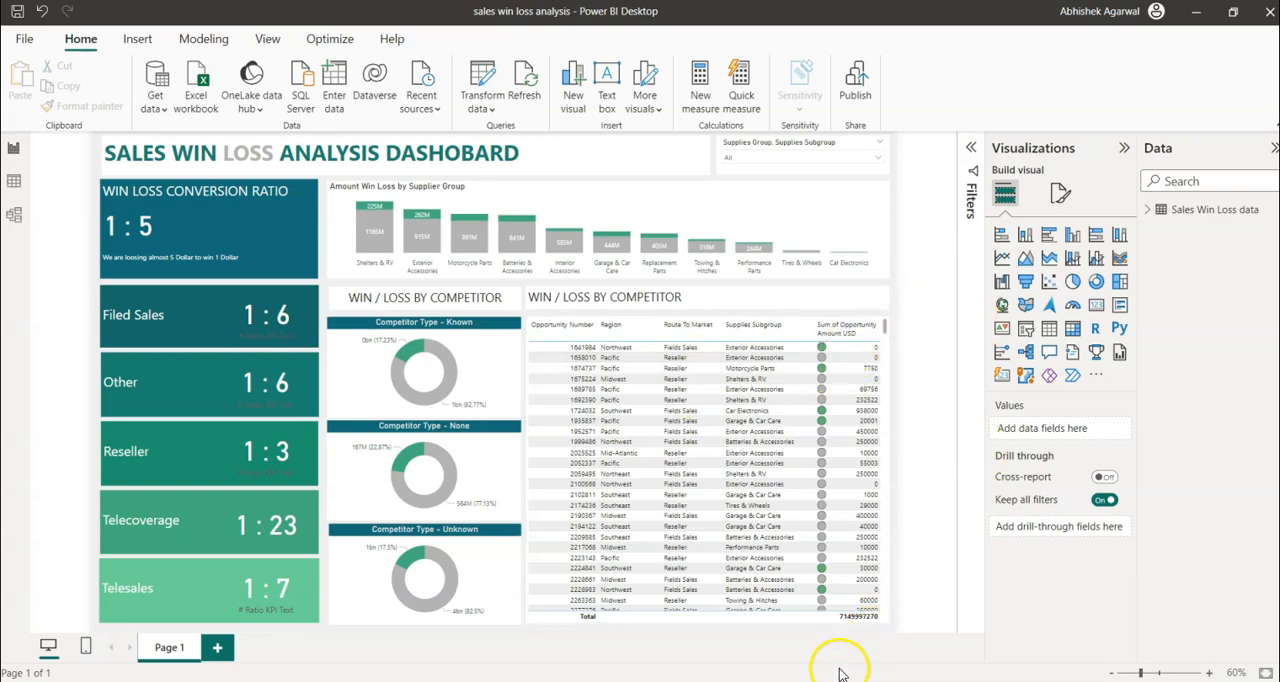
Switch to the browser tab with the Power BI Video Tutorials spreadsheet.
{"action": "left_click", "coordinate": [505, 11]}
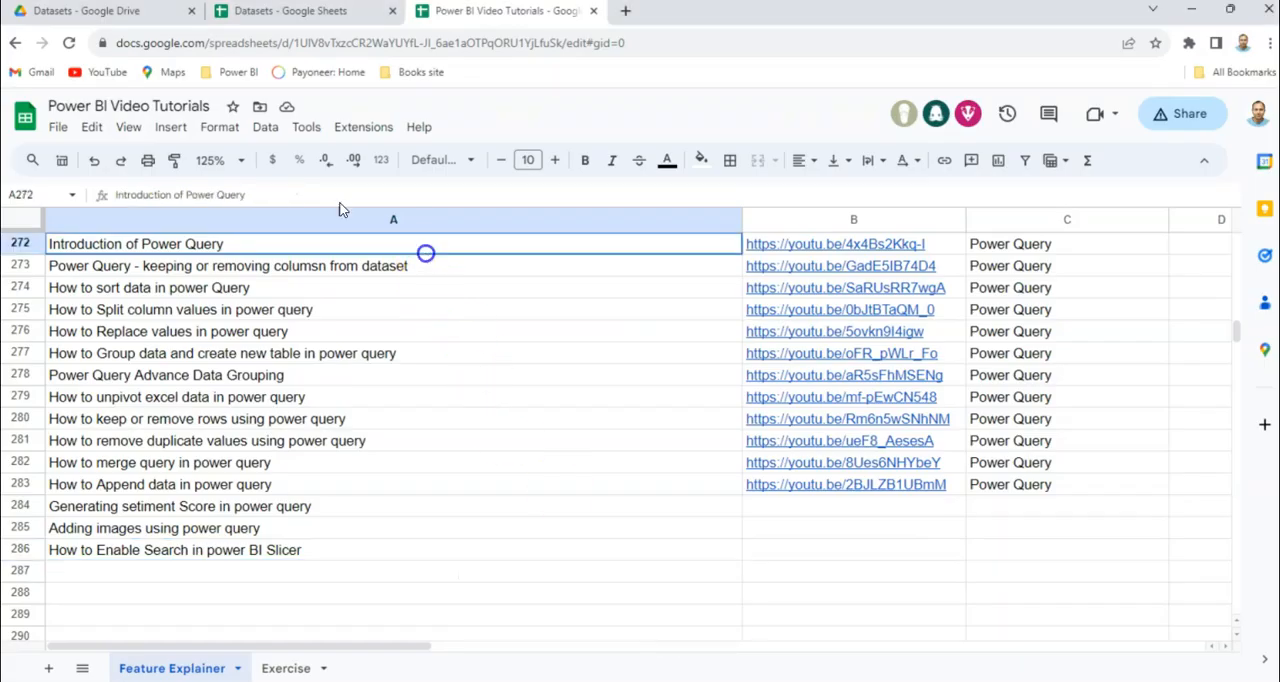
{"action": "mouse_move", "coordinate": [640, 42]}
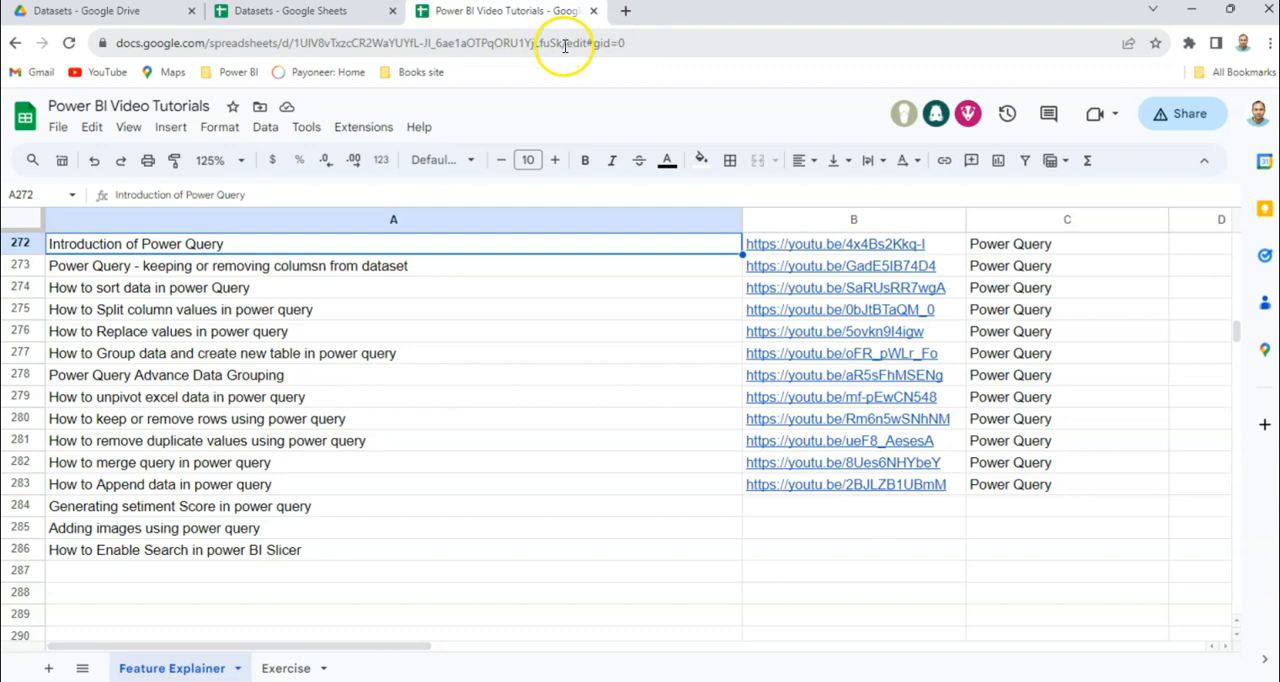
{"action": "mouse_move", "coordinate": [383, 410]}
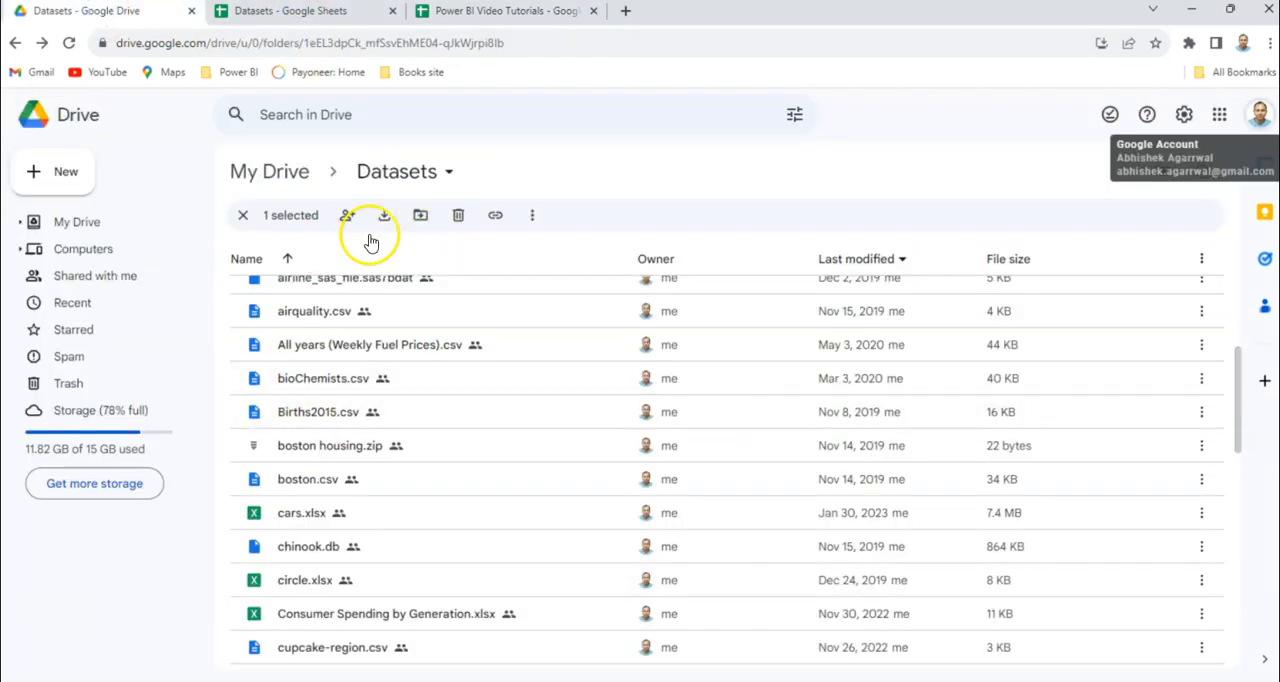
{"action": "mouse_move", "coordinate": [452, 411]}
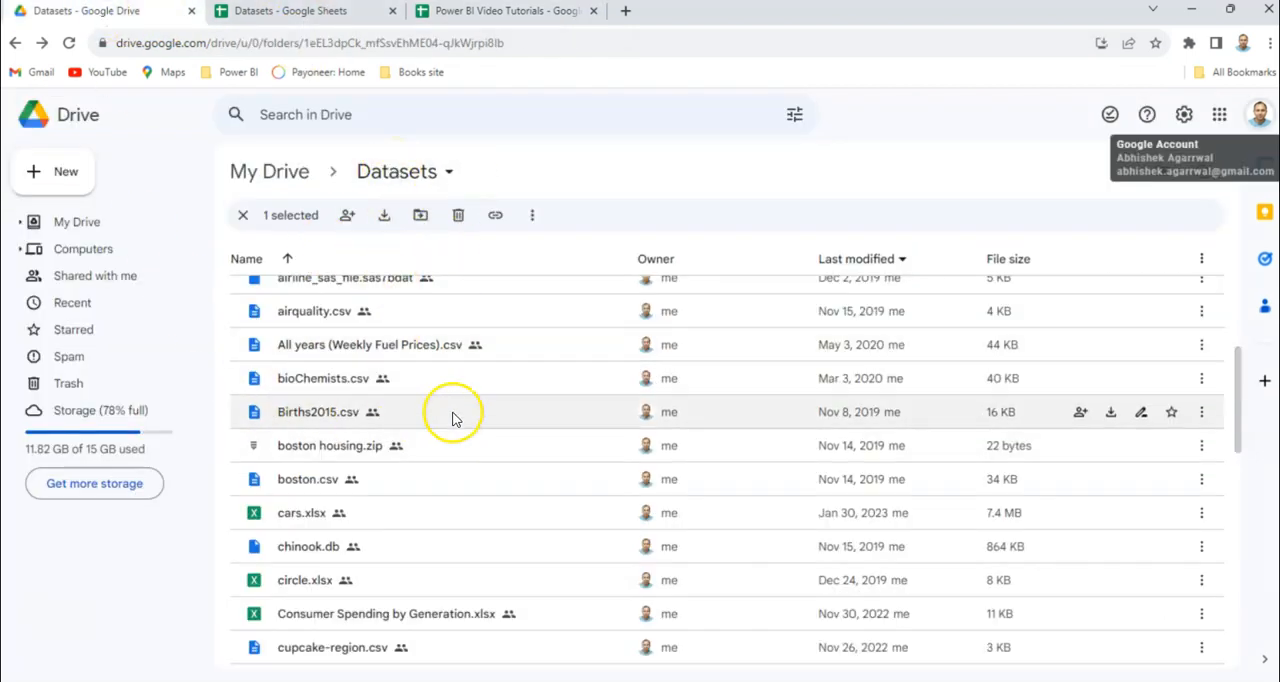